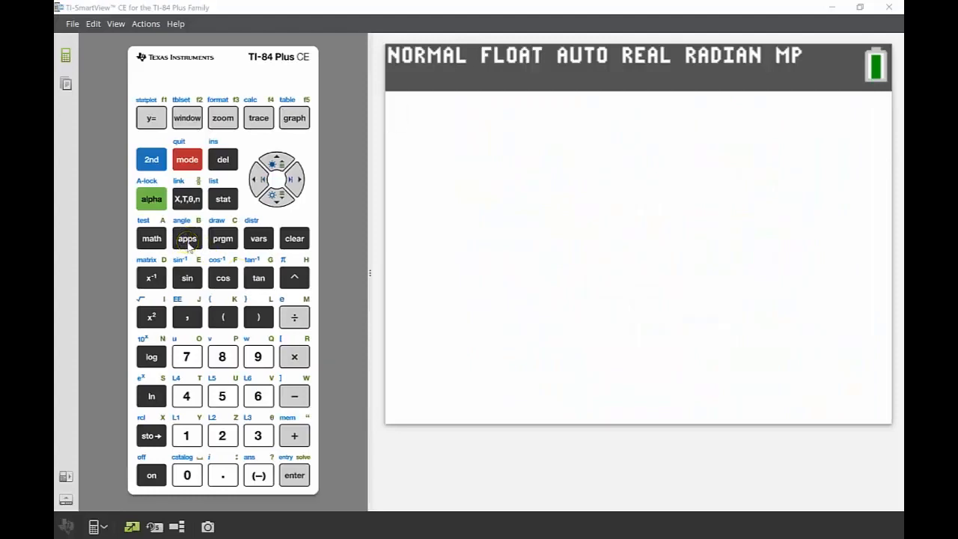
- Bring up the calculator's Applications list to find PlySmlt2
left_click(186, 238)
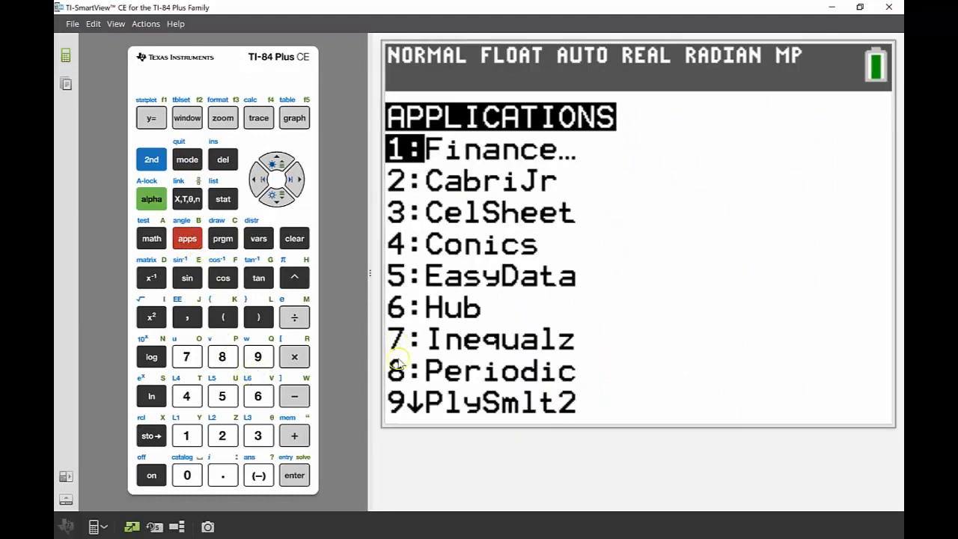
mouse_move(258, 356)
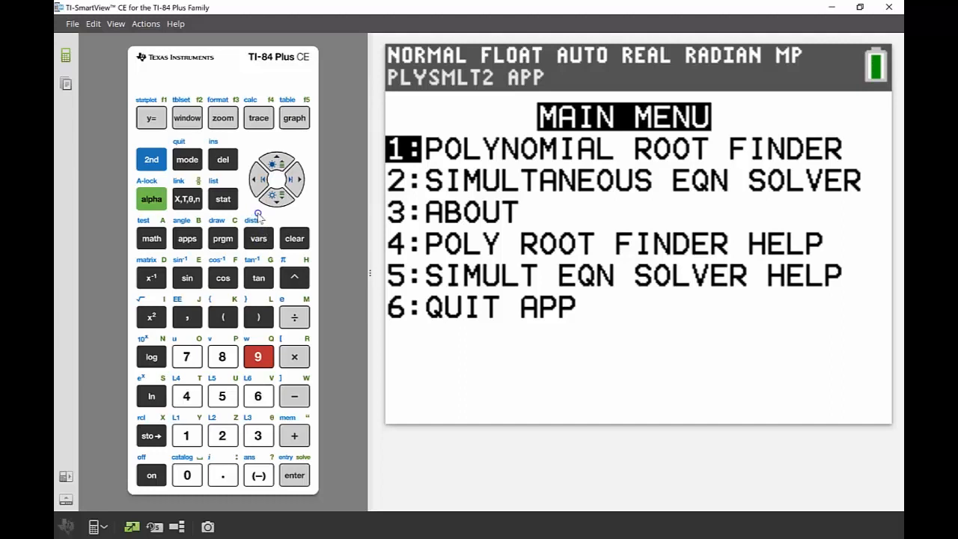
mouse_move(258, 218)
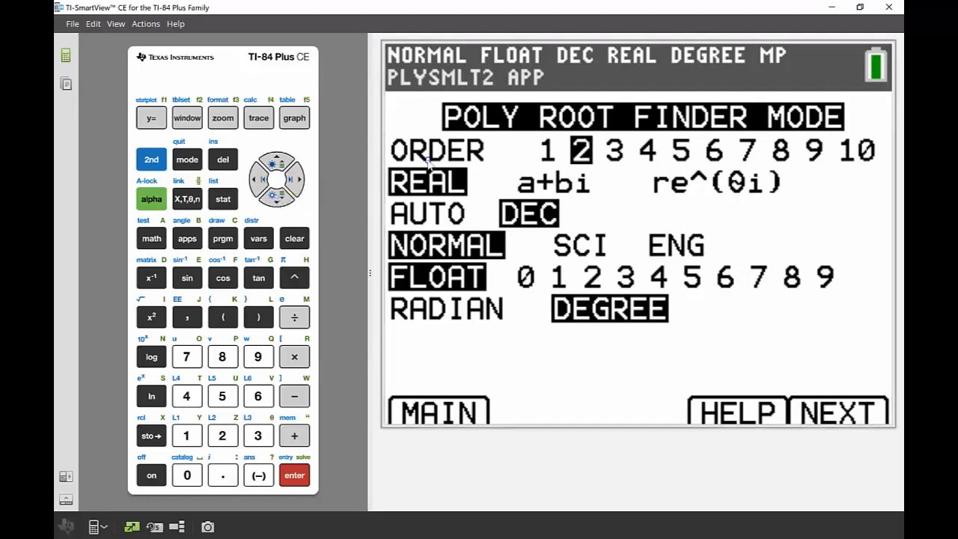
mouse_move(502, 168)
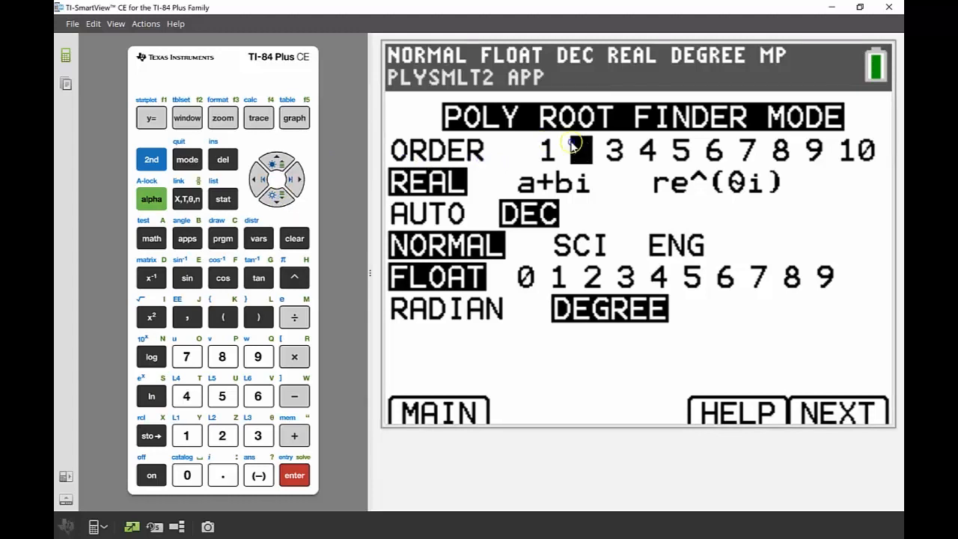
- Set the Polynomial Root Finder to order 2 with real, decimal, degree settings
left_click(579, 150)
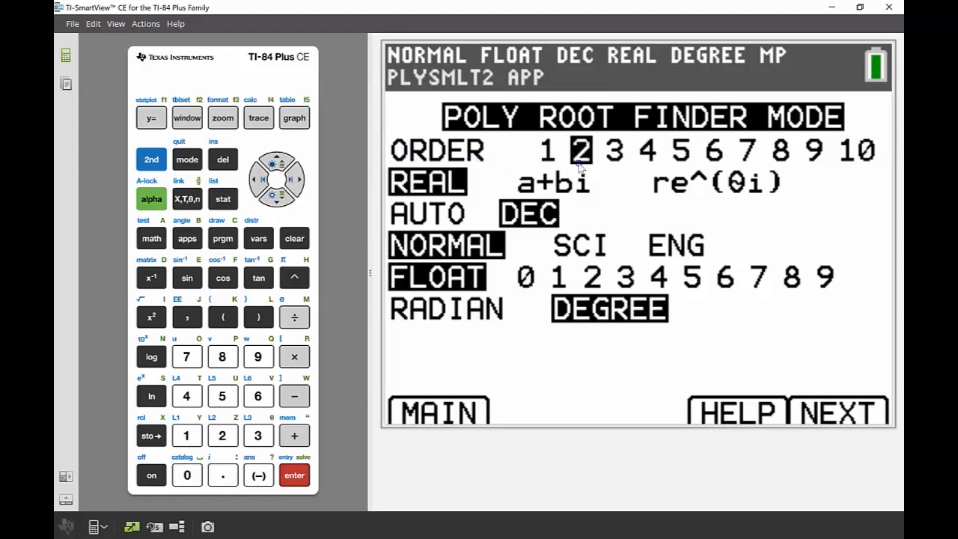
left_click(581, 150)
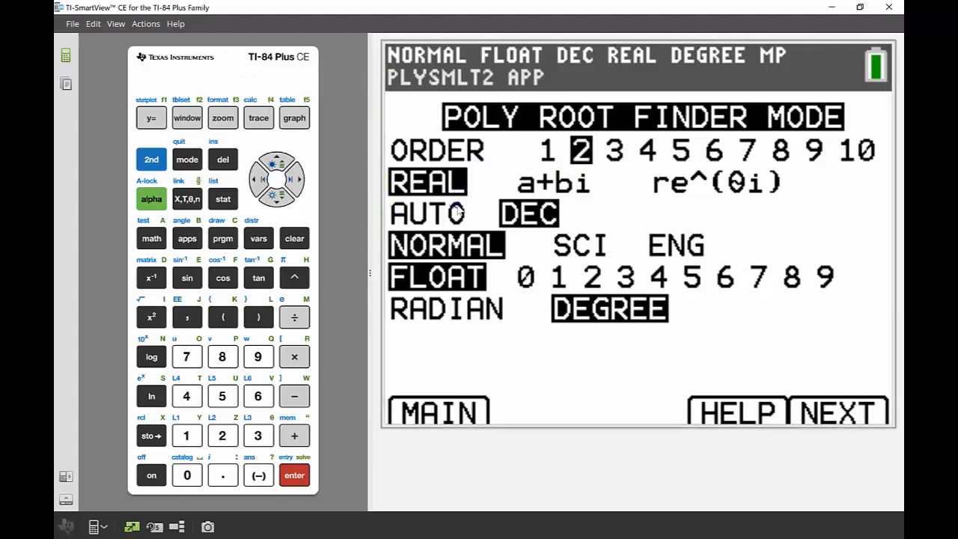
mouse_move(503, 291)
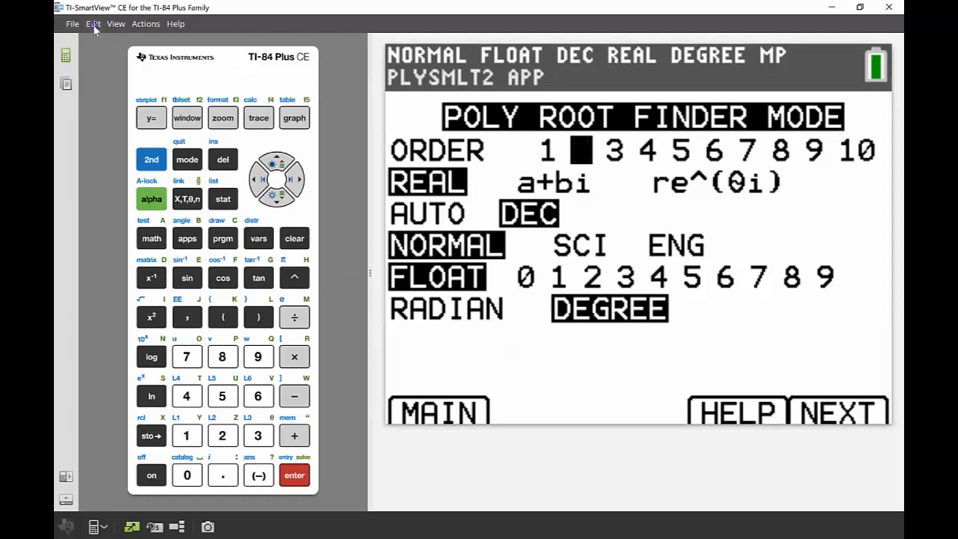
- Hide the large display and advance to the order-2 coefficient entry screen
left_click(115, 23)
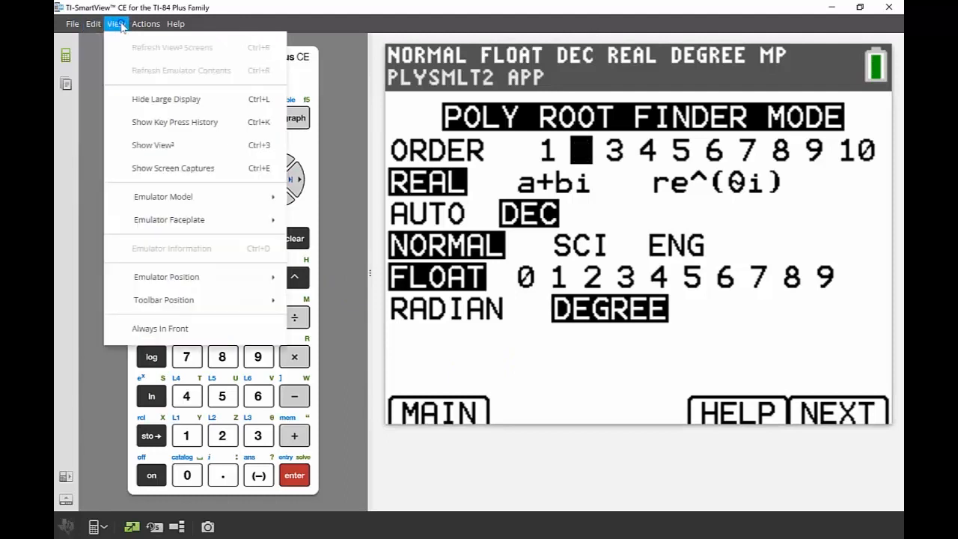
left_click(164, 99)
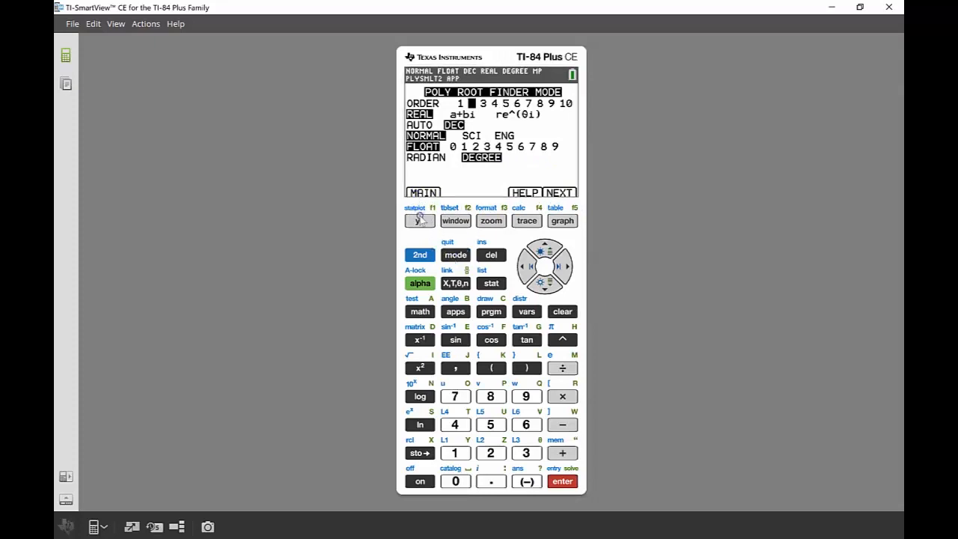
left_click(472, 103)
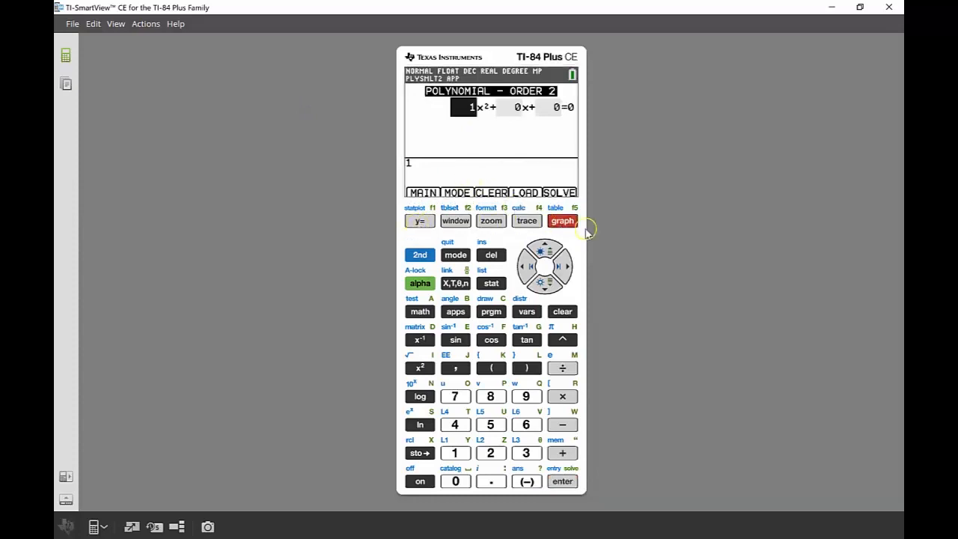
mouse_move(350, 269)
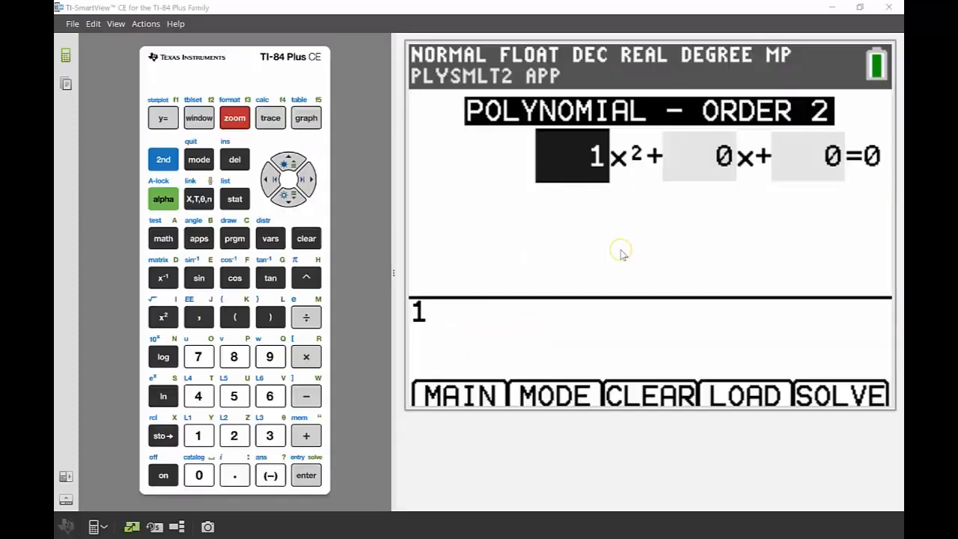
mouse_move(760, 142)
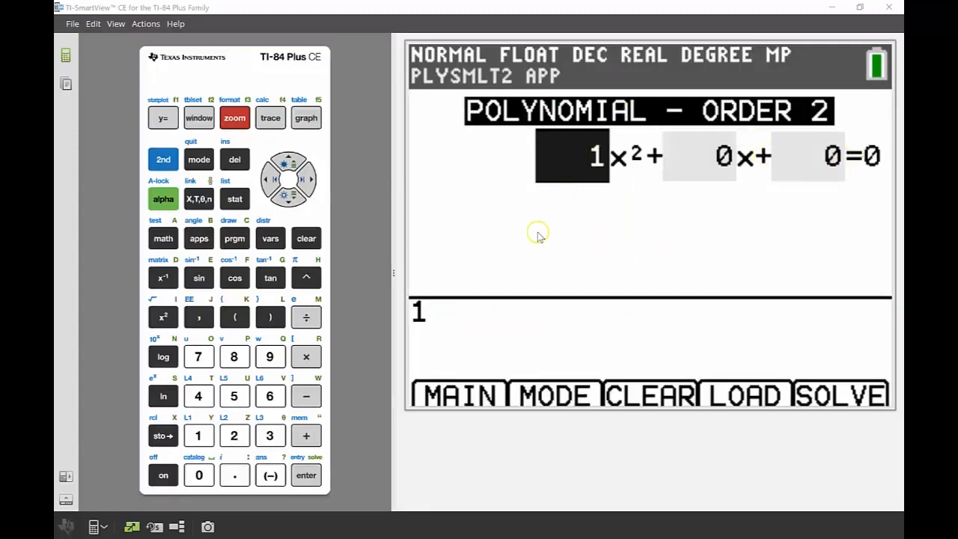
mouse_move(537, 185)
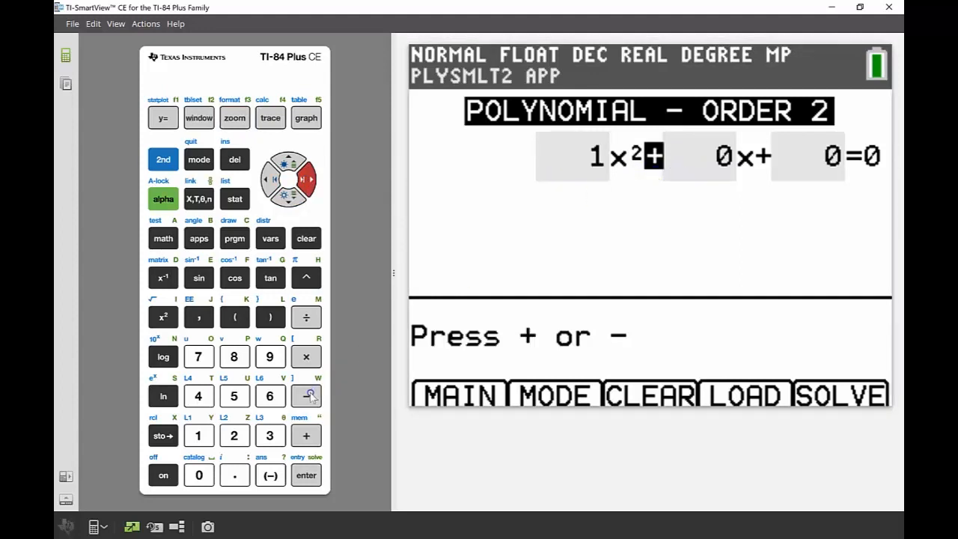
- Enter coefficients 1, −5, 6 for x² − 5x + 6 = 0
left_click(306, 395)
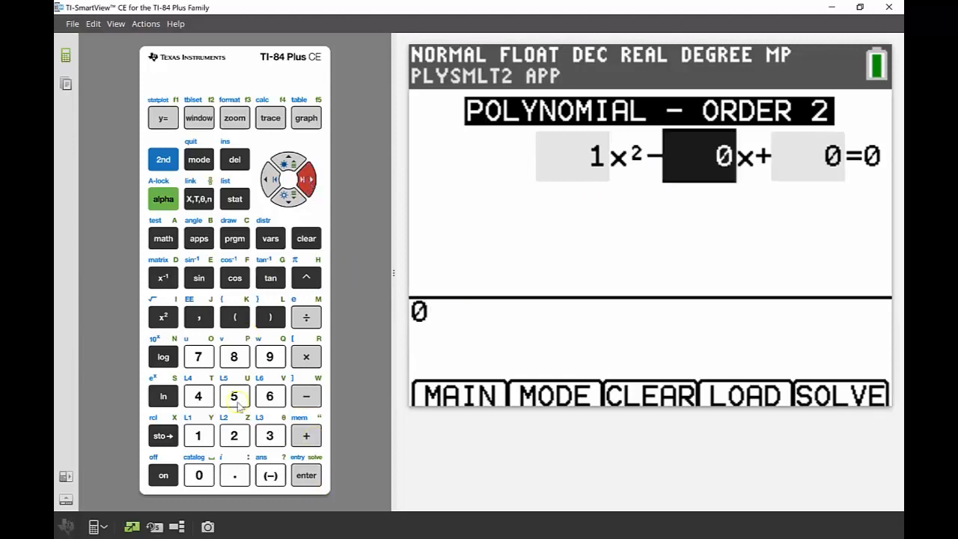
left_click(234, 395)
type("6")
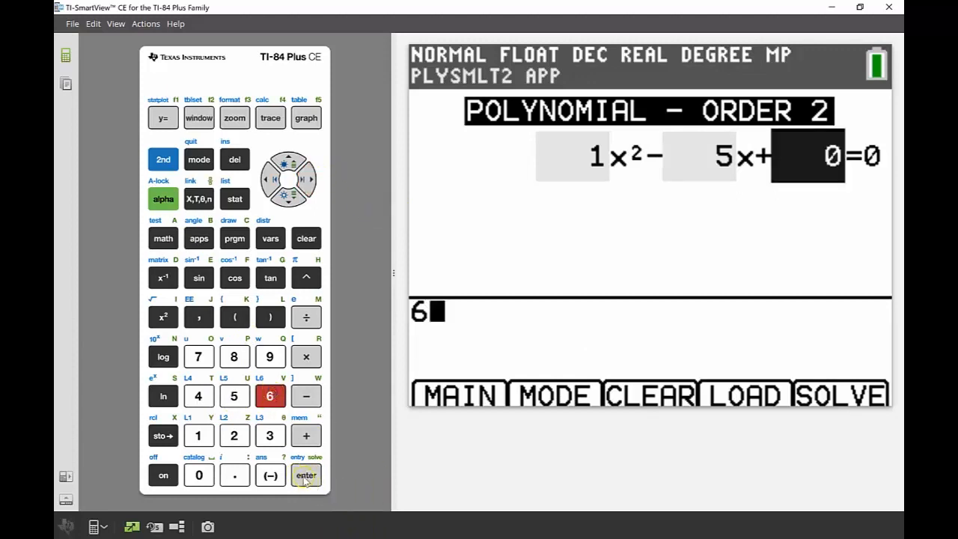
left_click(305, 474)
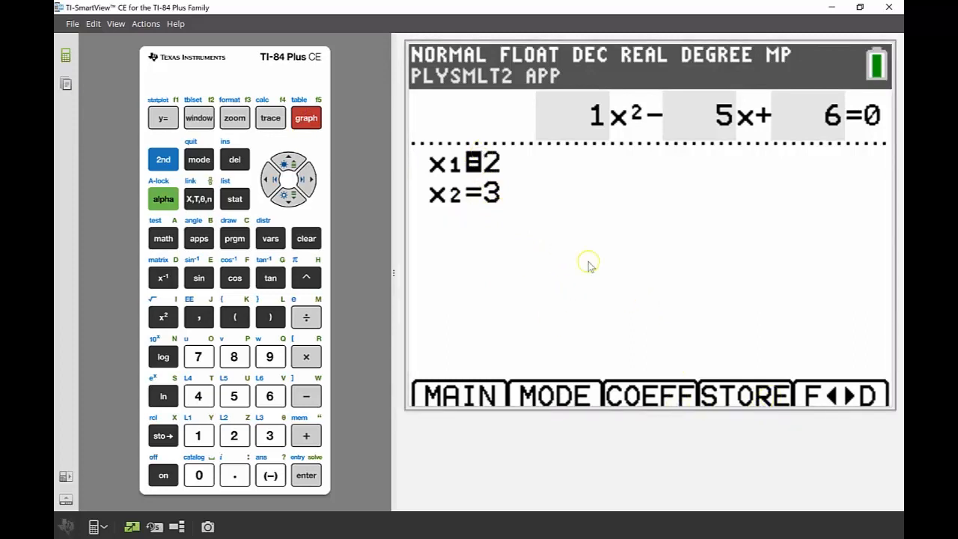
- Store the solved polynomial to Y1, then back out of storing the roots to a list
left_click(305, 117)
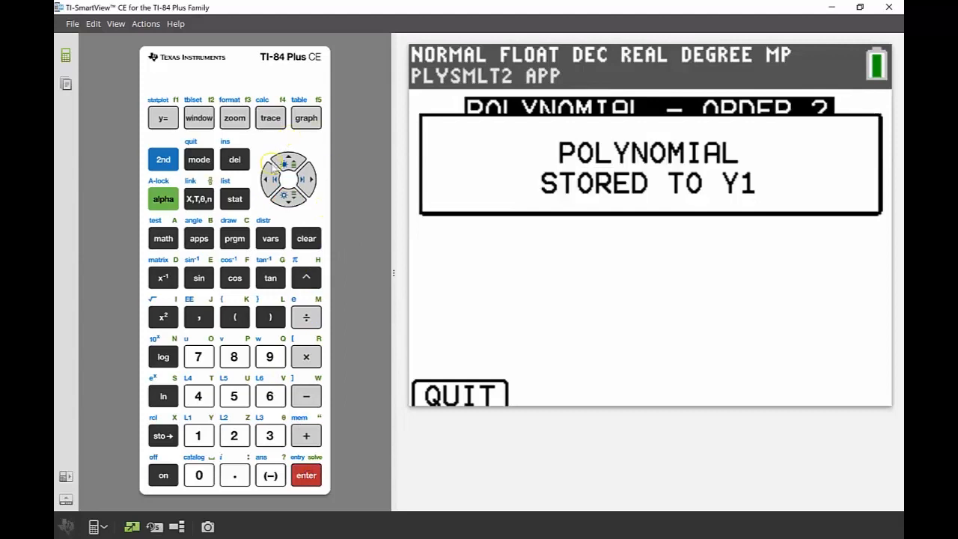
left_click(306, 475)
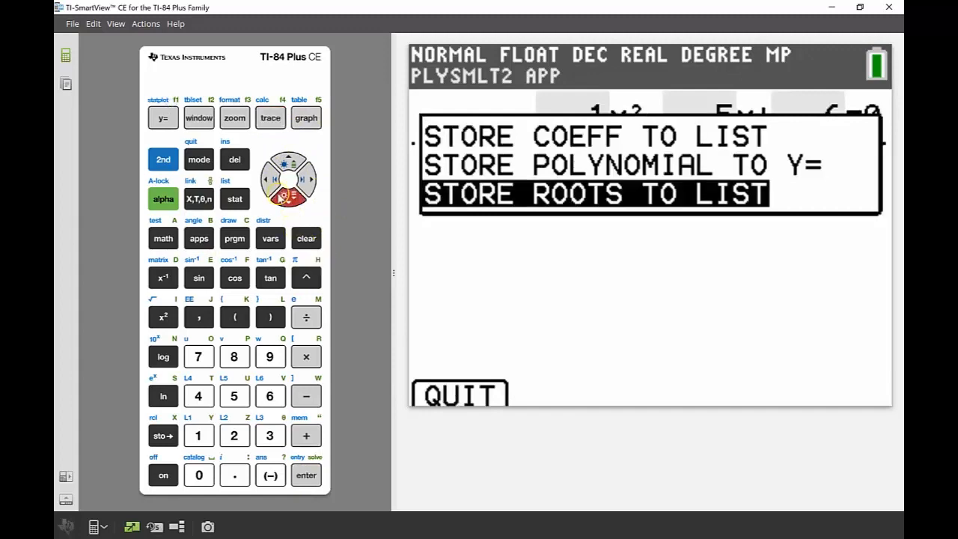
left_click(305, 475)
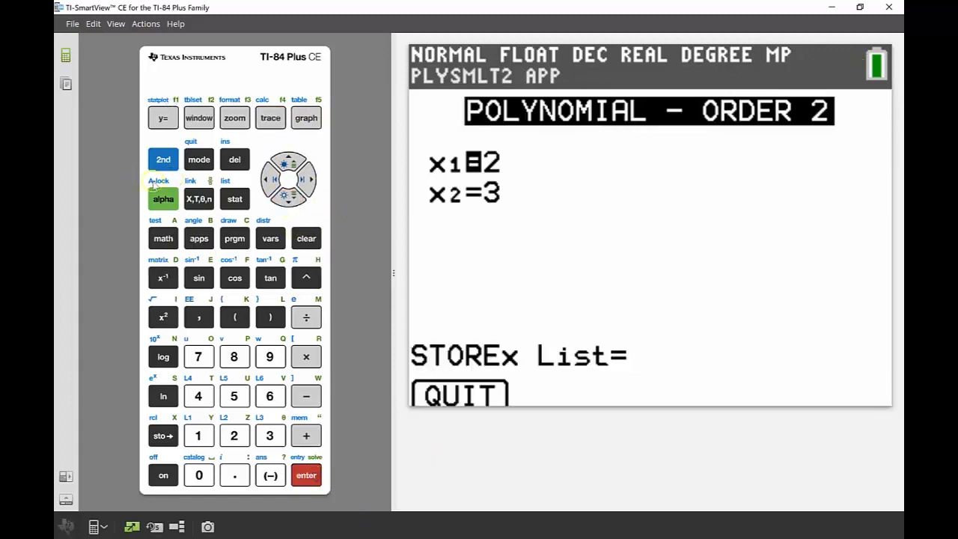
left_click(198, 434)
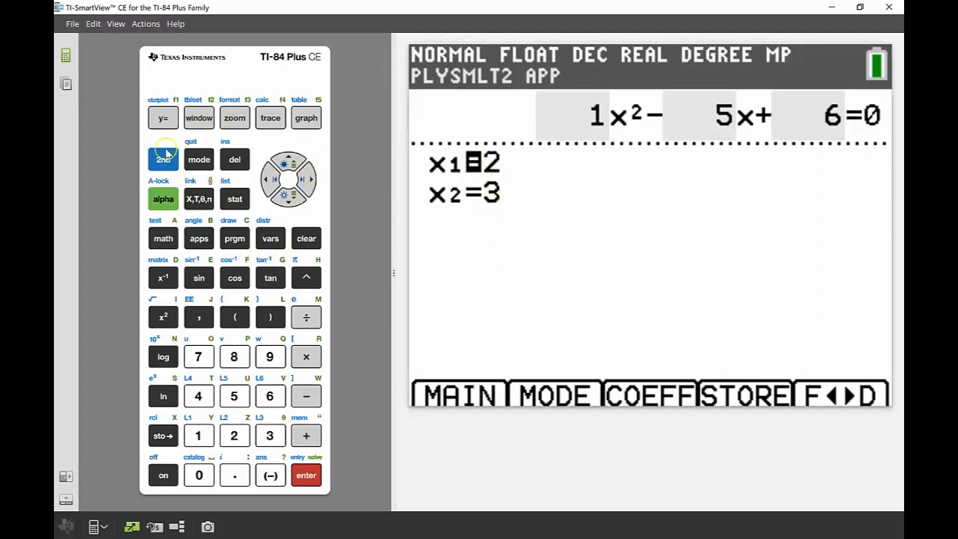
- Quit PlySmlt2 via its main menu and return to the home screen
left_click(162, 158)
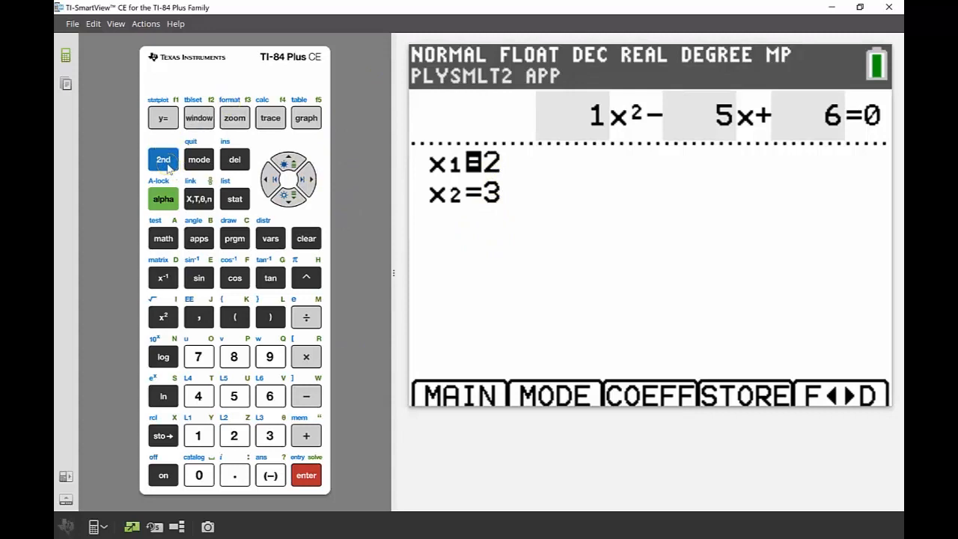
left_click(198, 159)
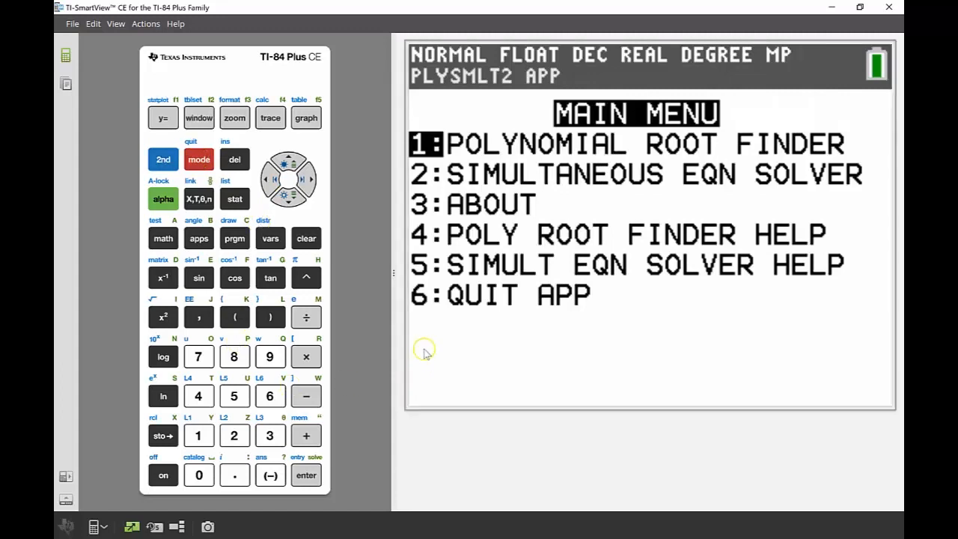
mouse_move(270, 395)
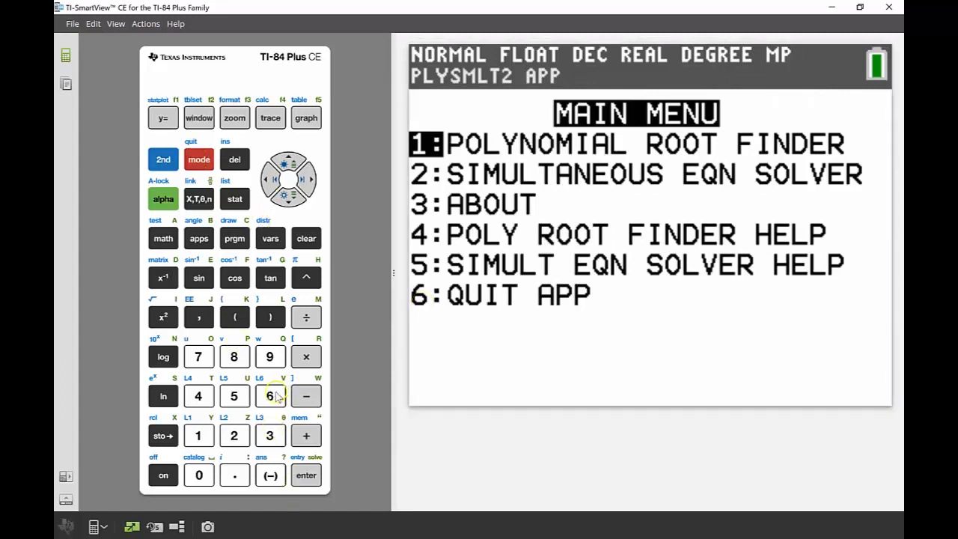
left_click(269, 396)
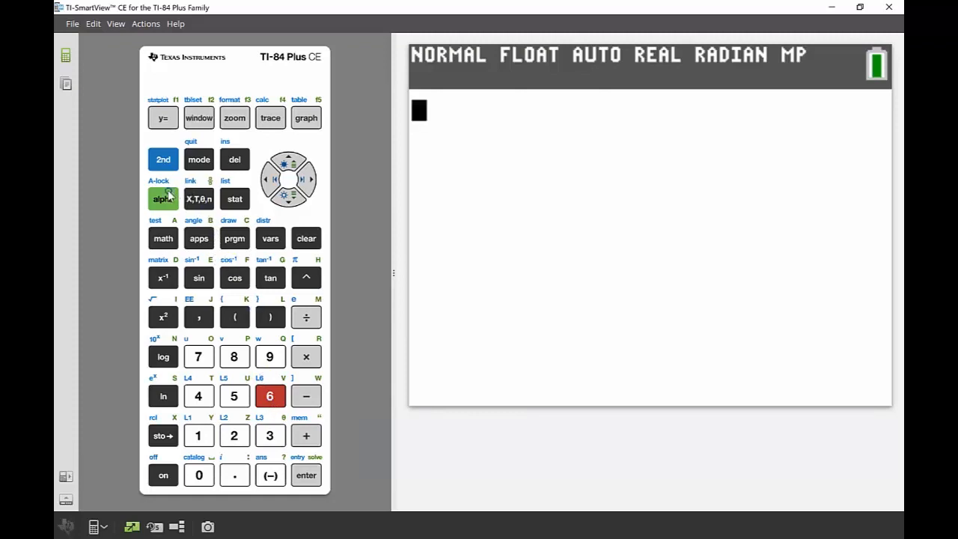
- Evaluate Y1(0) on the home screen, giving 6
left_click(162, 159)
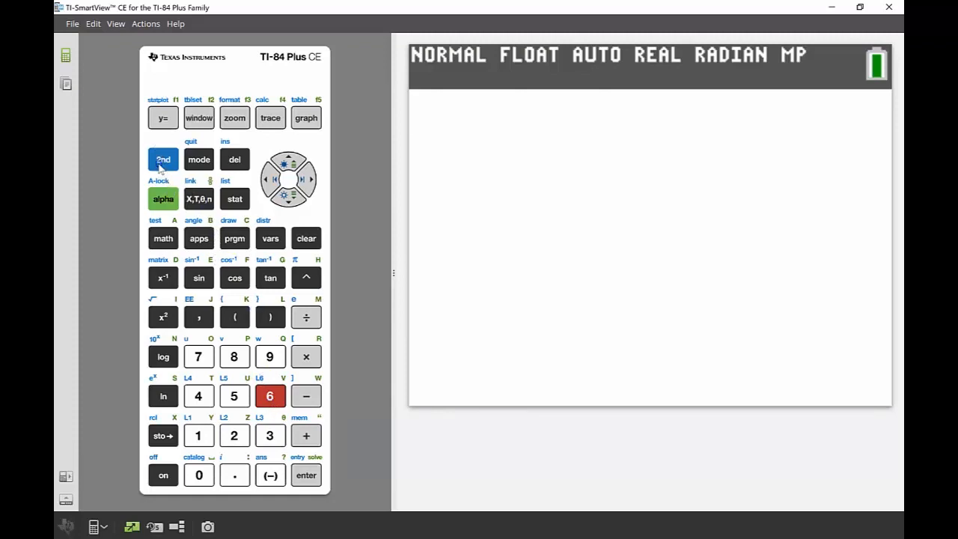
left_click(161, 117)
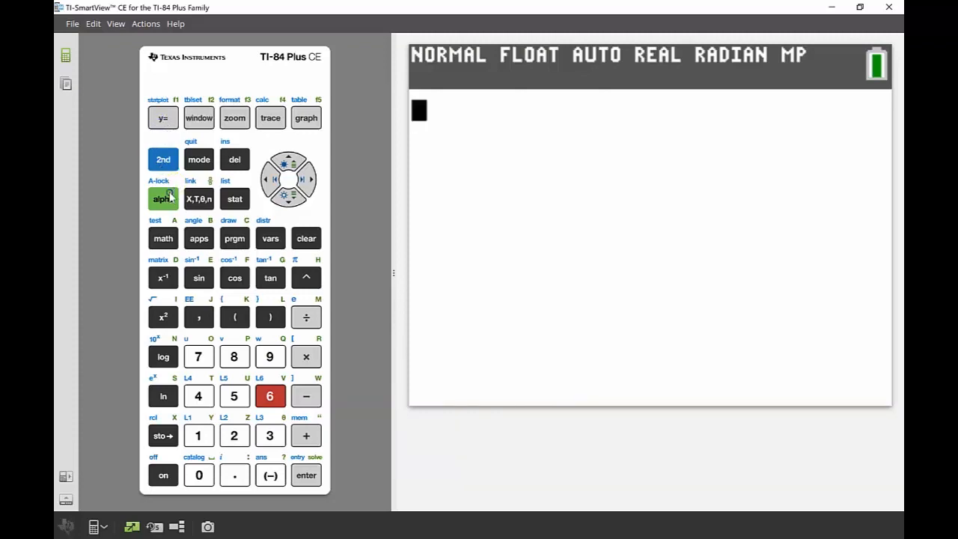
left_click(270, 117)
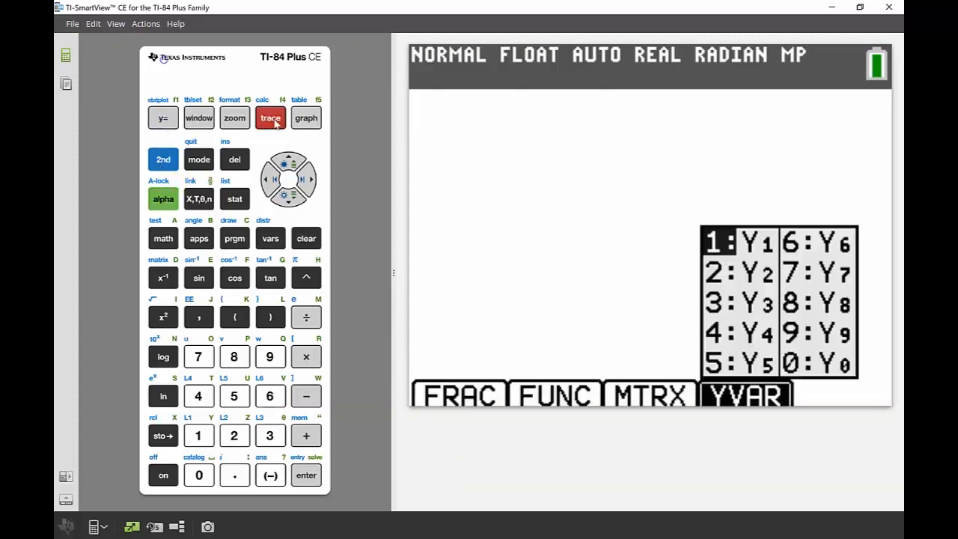
left_click(305, 475)
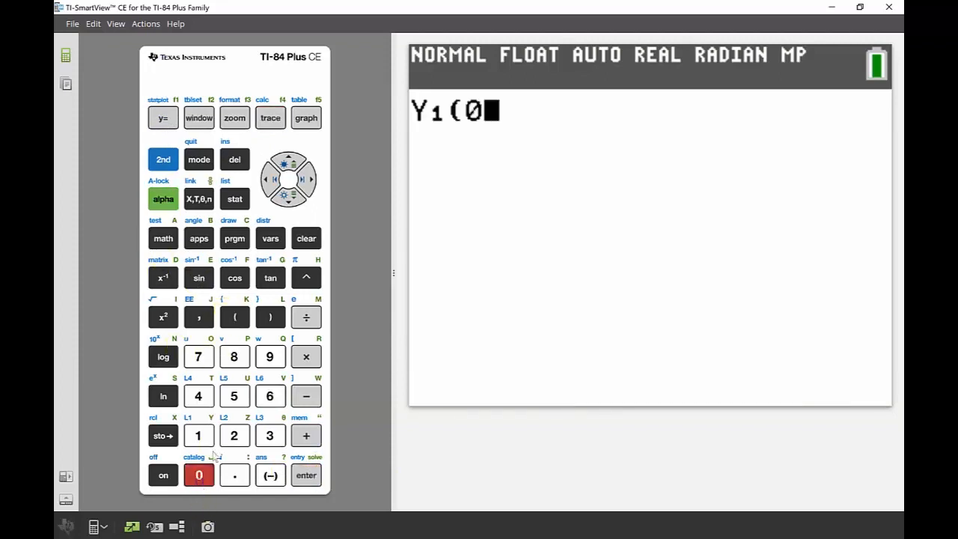
left_click(270, 318)
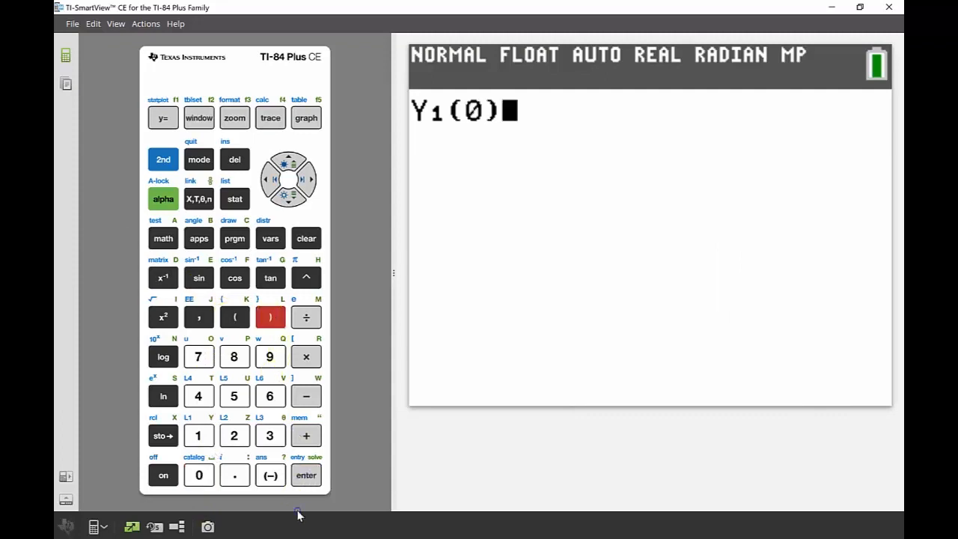
left_click(305, 475)
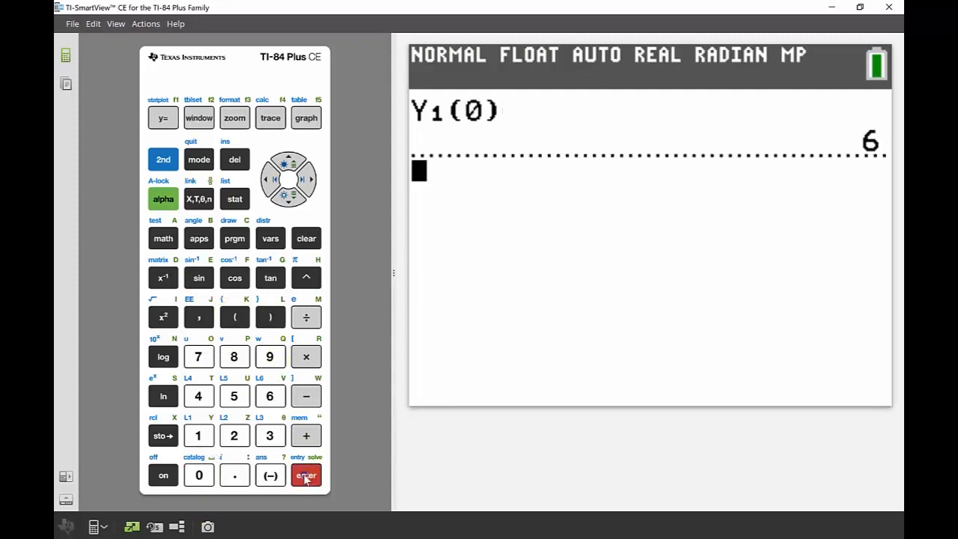
mouse_move(333, 429)
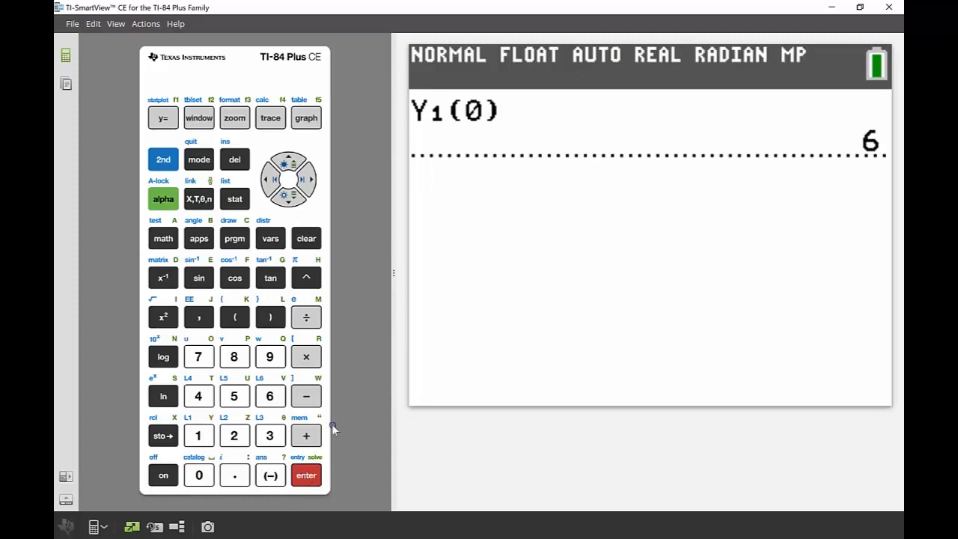
mouse_move(247, 186)
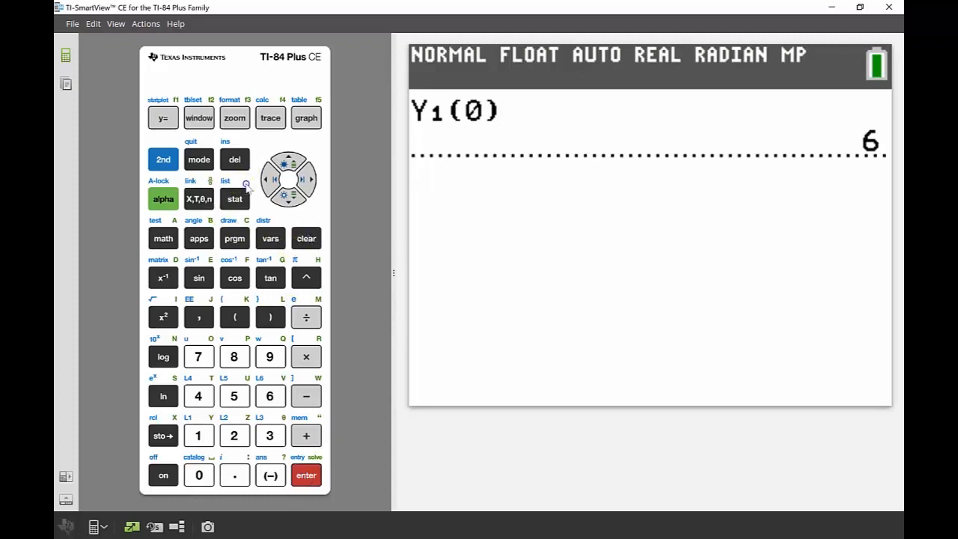
- Compute mean(L1) from the List MATH menu, giving 2.5
left_click(162, 197)
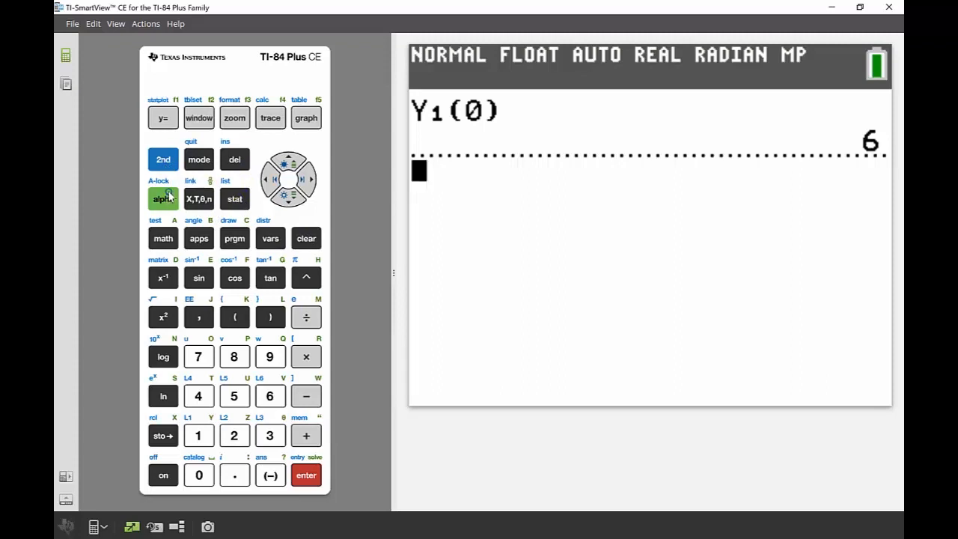
left_click(161, 158)
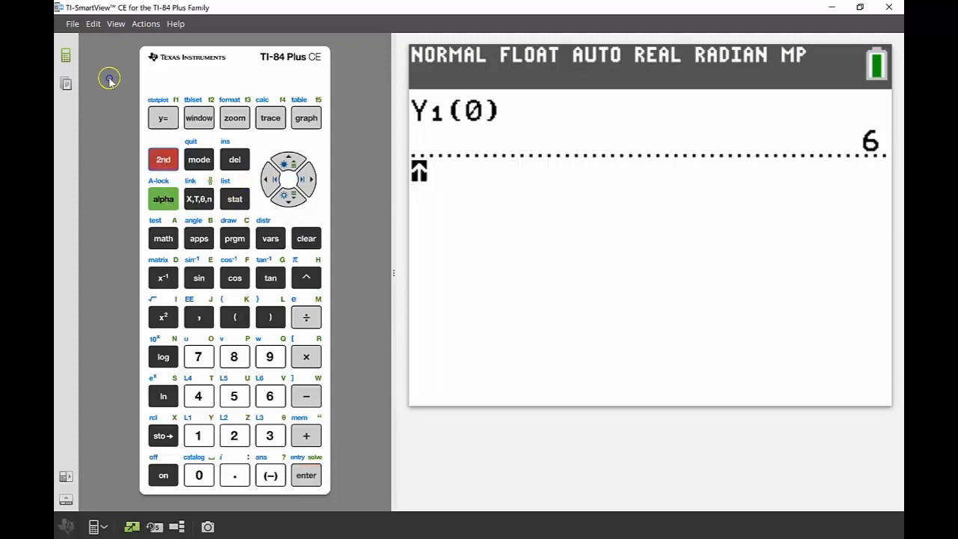
left_click(234, 197)
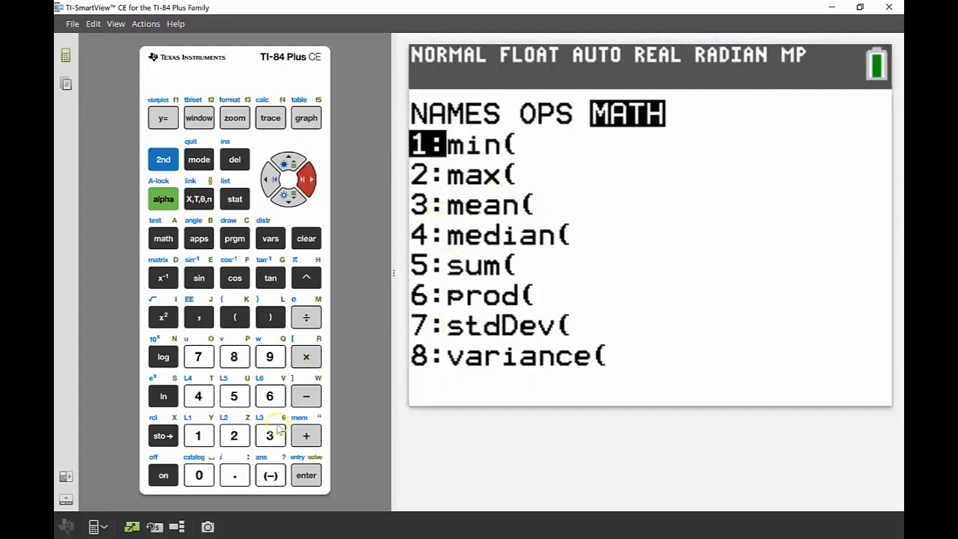
left_click(270, 434)
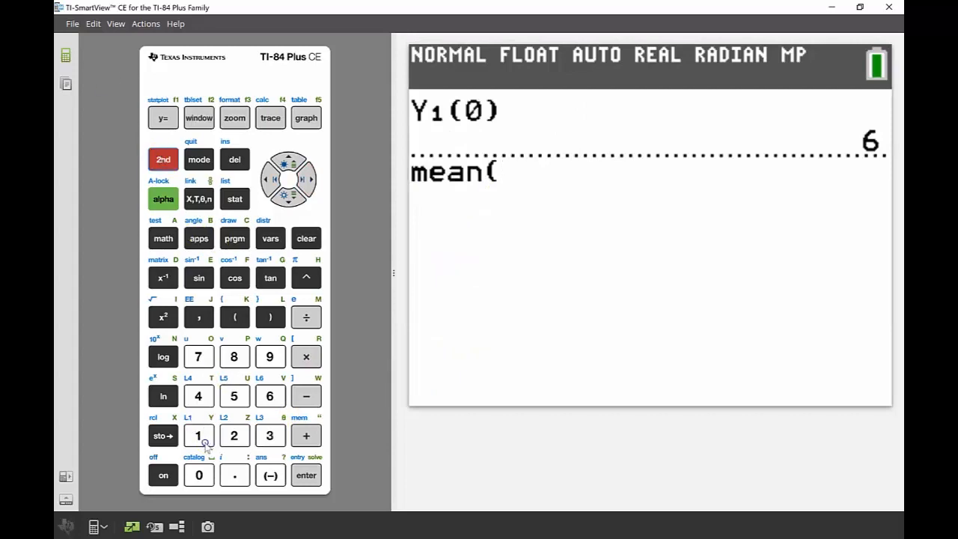
left_click(197, 434)
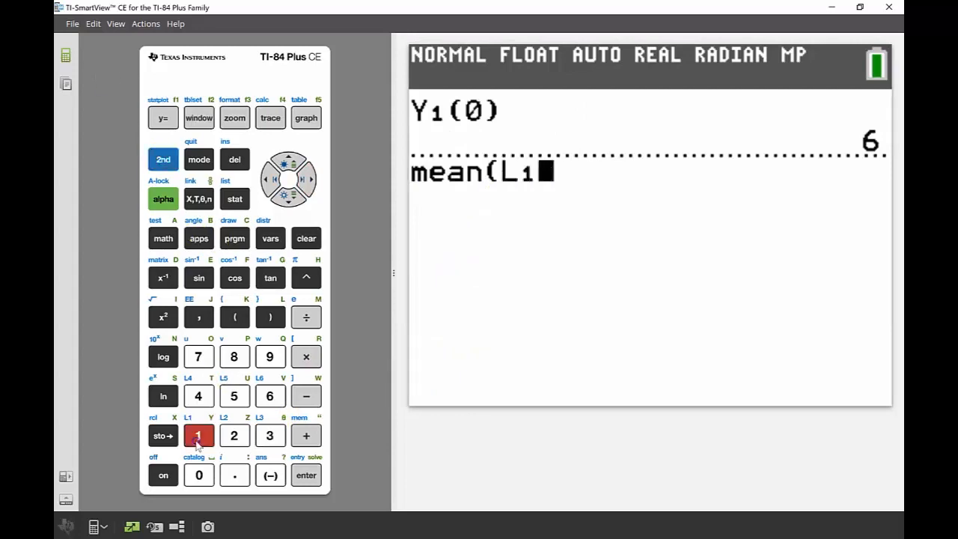
left_click(270, 318)
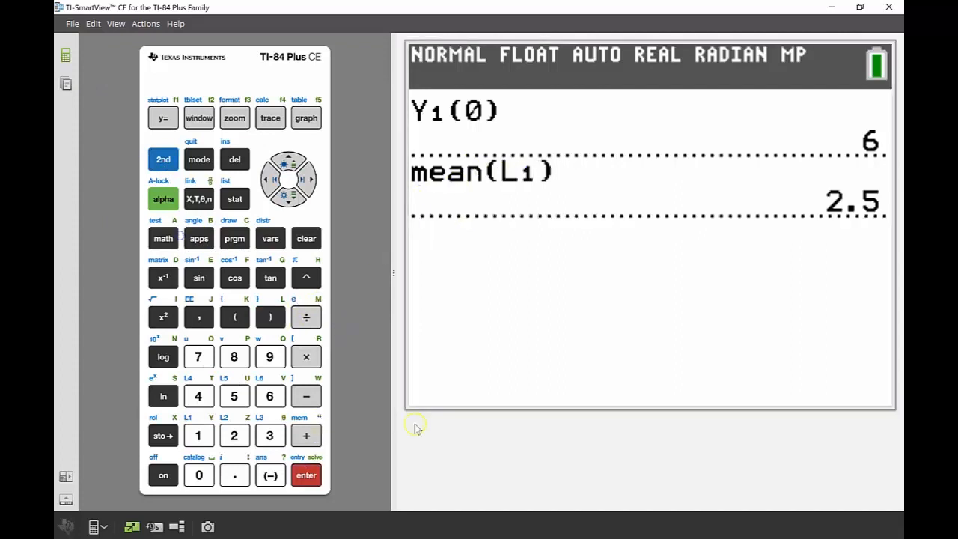
mouse_move(791, 208)
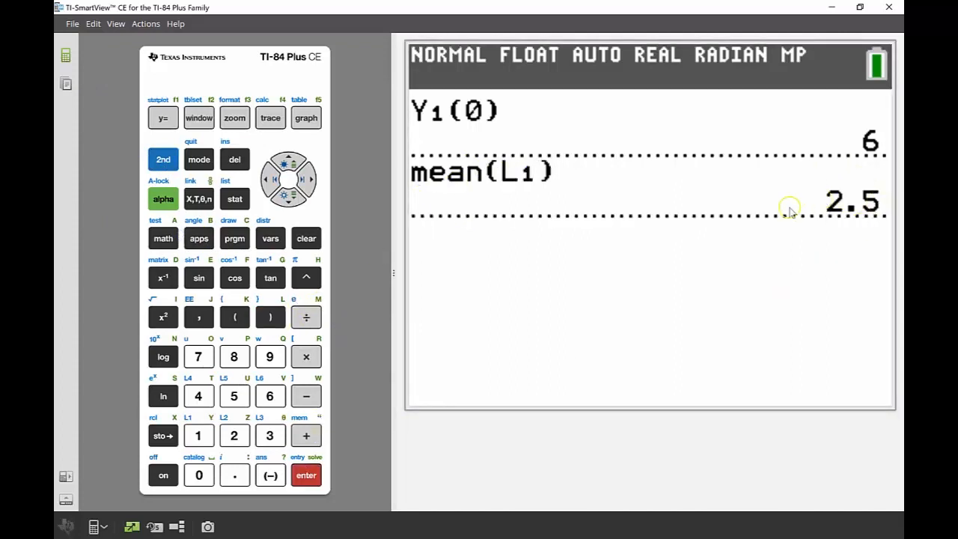
mouse_move(700, 268)
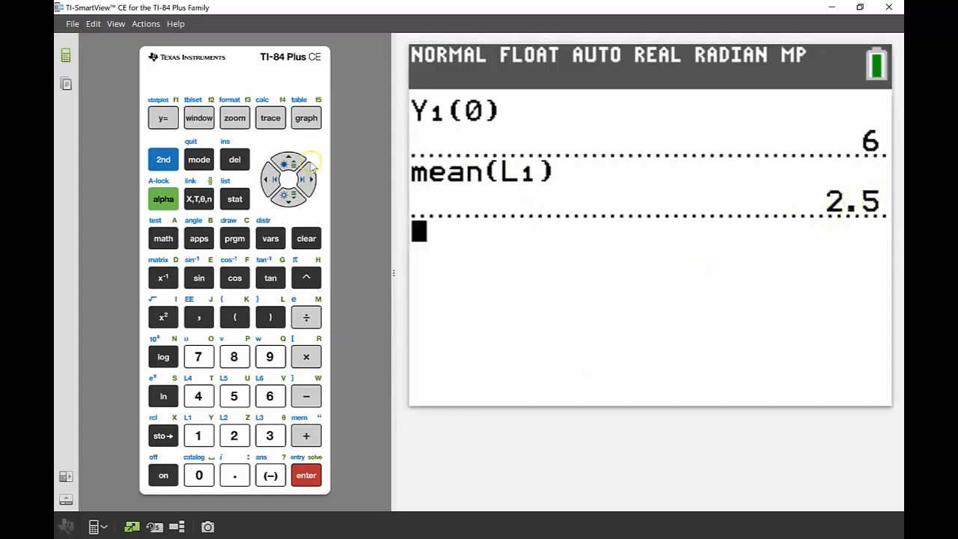
- Evaluate Y1(2.5) from the Y-VARS menu, giving −0.25
left_click(270, 117)
type("Y₁(2.5)")
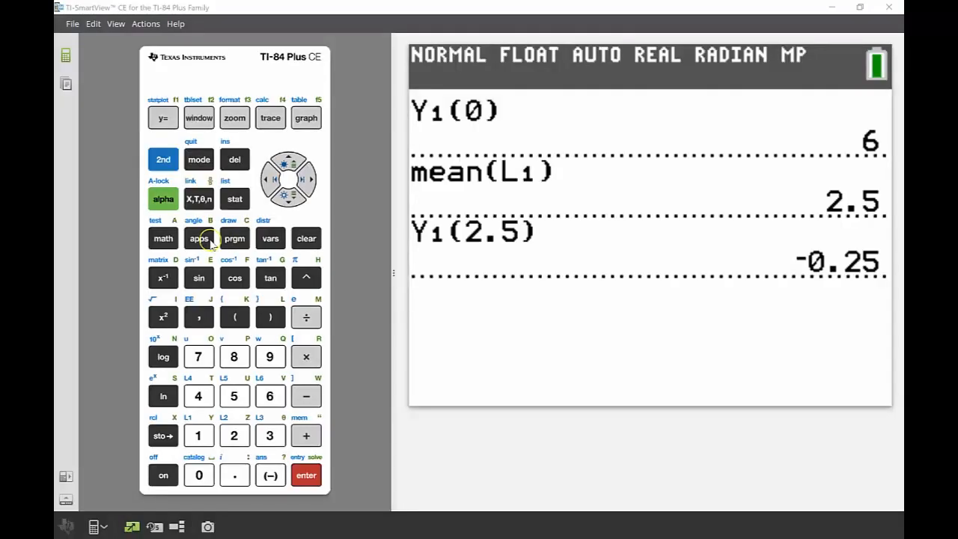
- Relaunch PlySmlt2's root finder at order 4 with a+bi results and reach coefficient entry
left_click(198, 238)
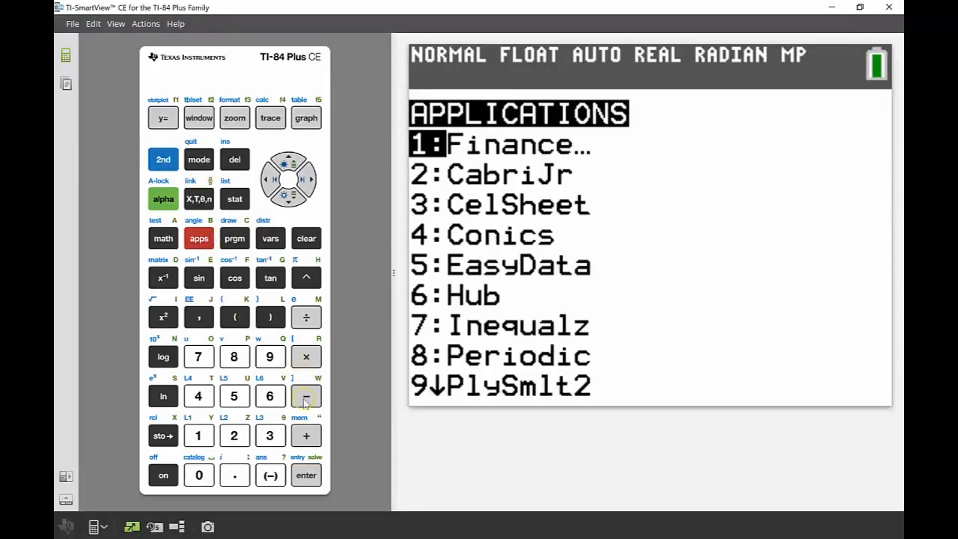
left_click(269, 357)
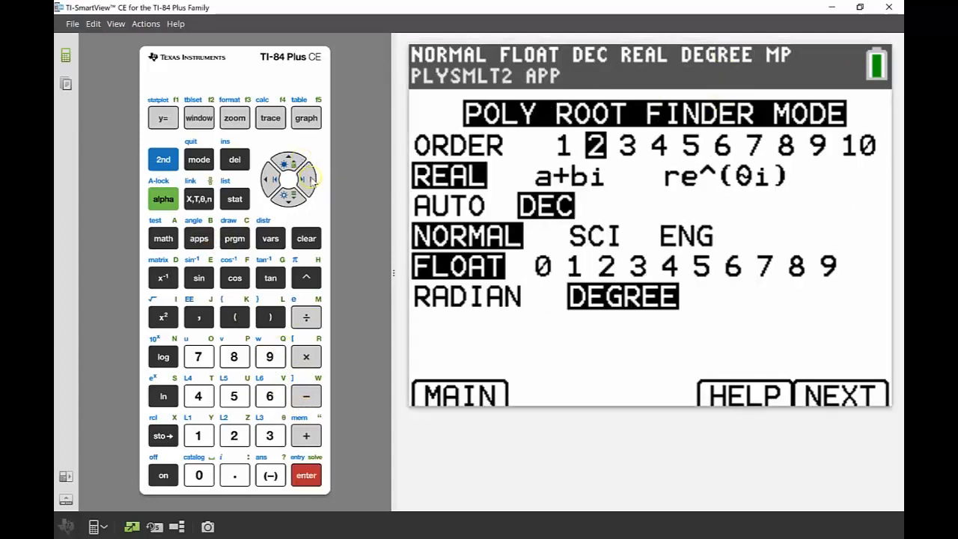
left_click(303, 180)
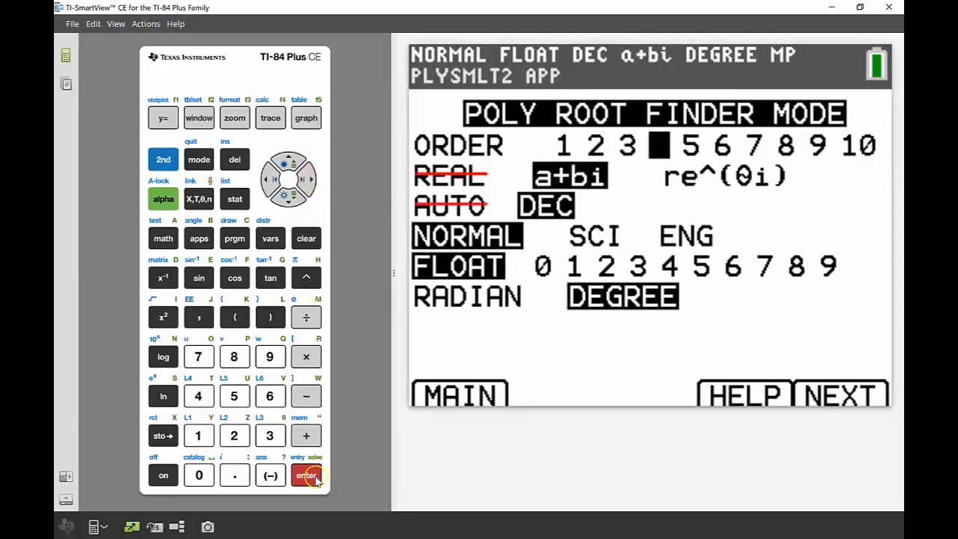
mouse_move(305, 117)
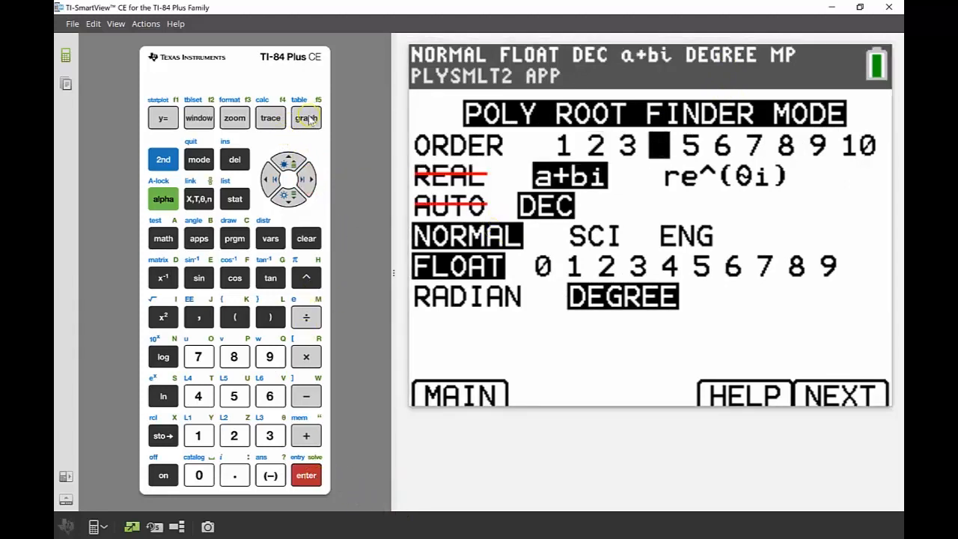
left_click(305, 117)
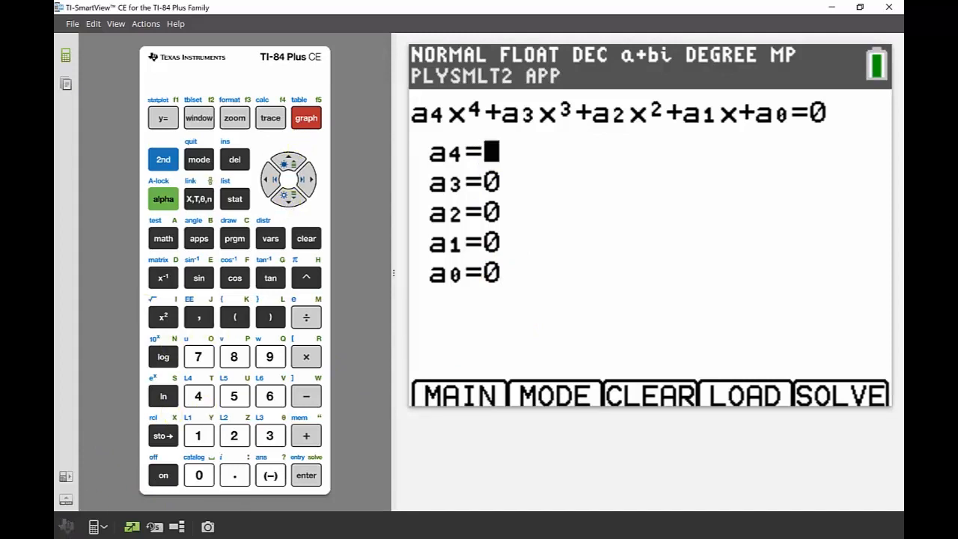
left_click(270, 395)
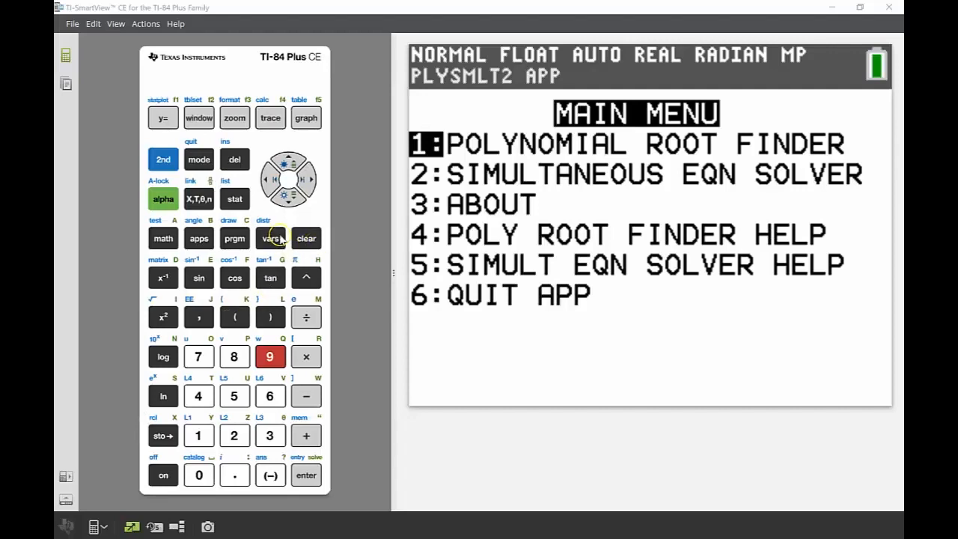
mouse_move(283, 198)
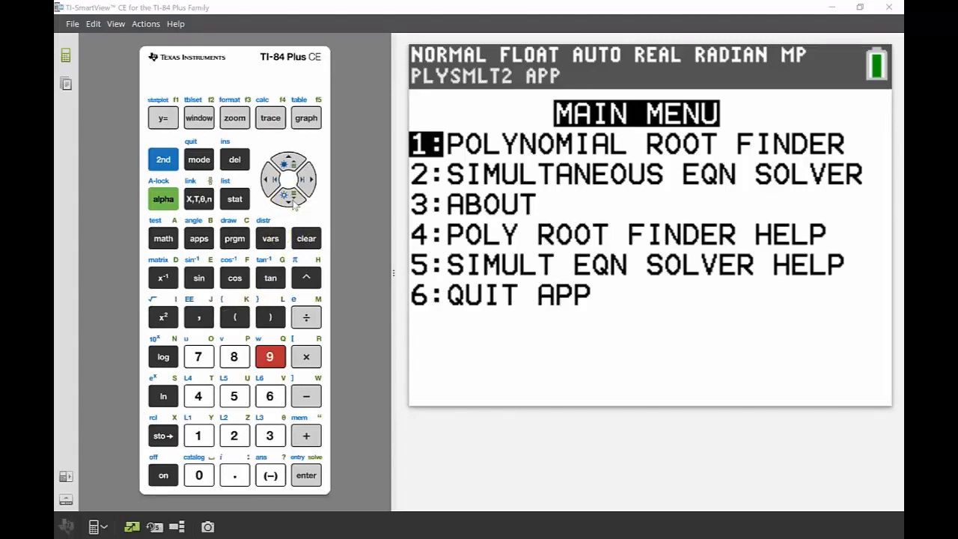
- Choose SIMULTANEOUS EQN SOLVER with 2 equations, 2 unknowns and continue with NEXT
left_click(283, 199)
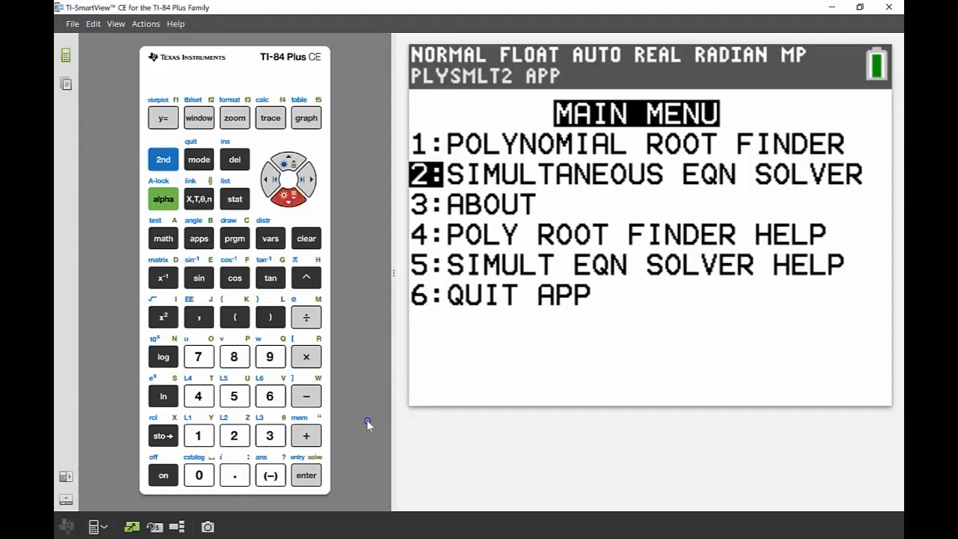
mouse_move(338, 488)
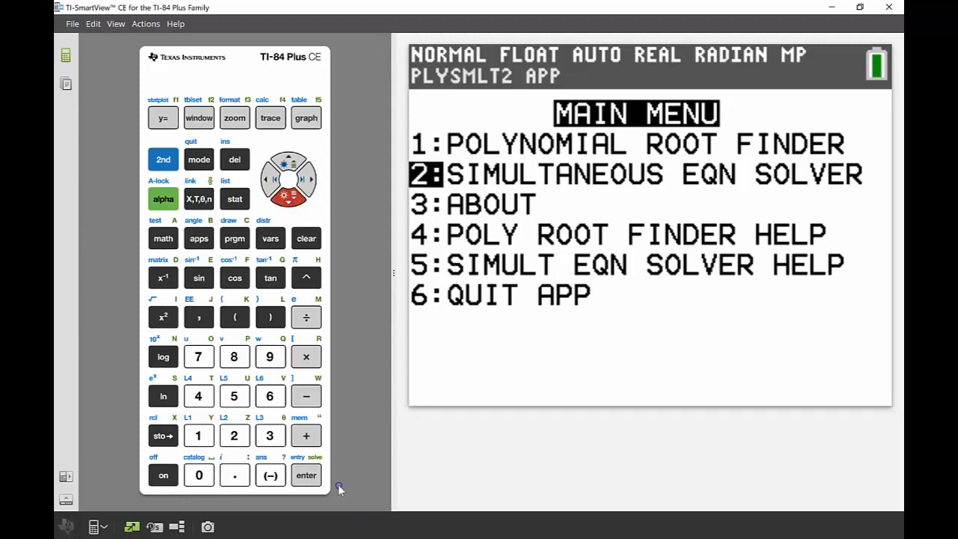
left_click(306, 474)
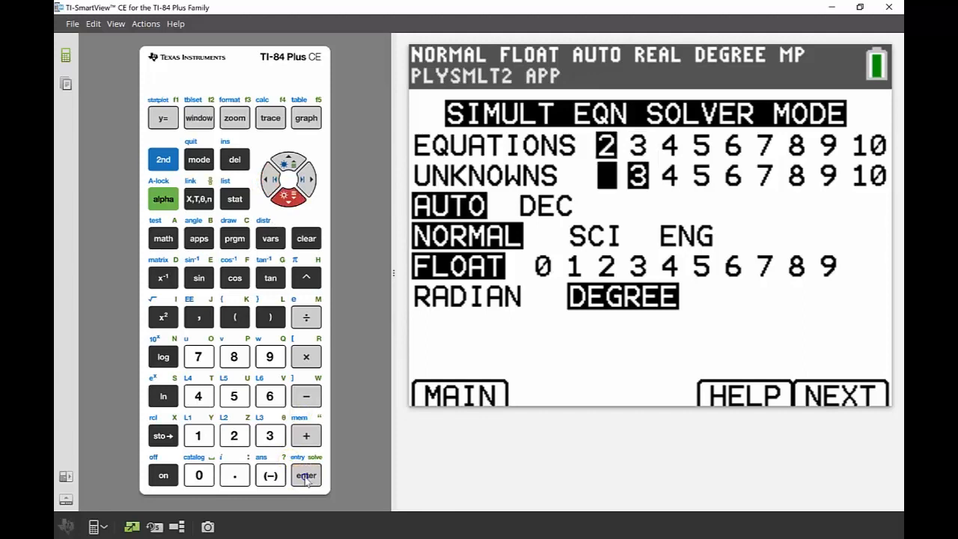
left_click(305, 476)
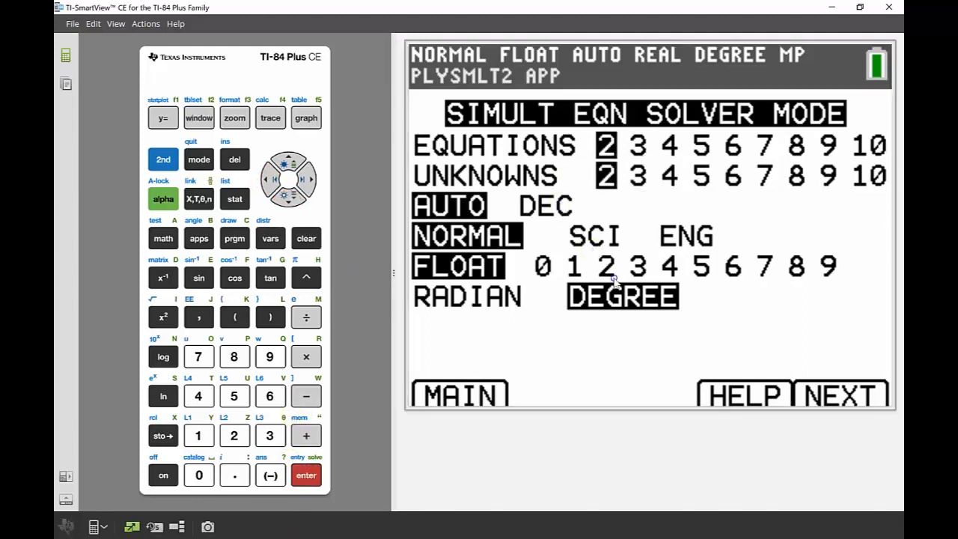
left_click(305, 117)
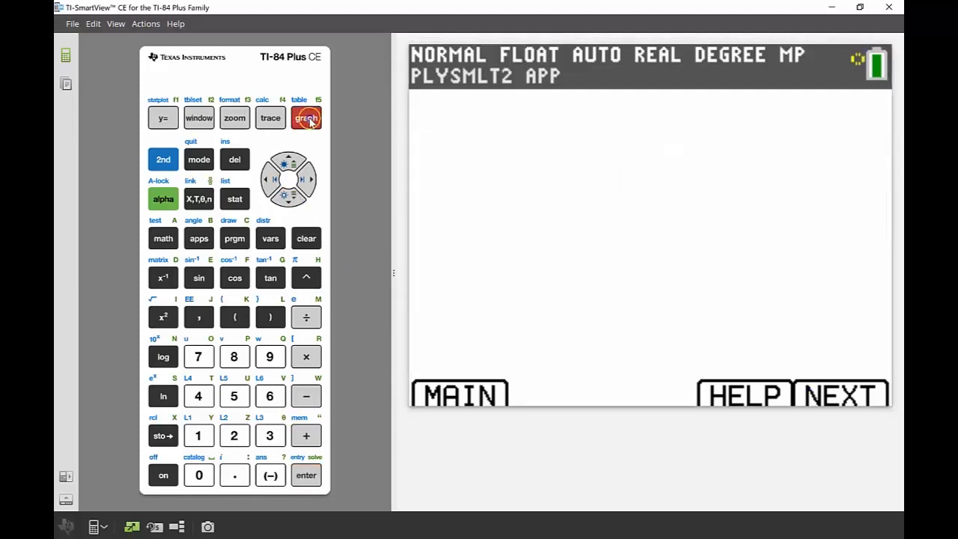
- Enter coefficients 1, 1, 89 and 1, -1, 33 for x+y=89 and x−y=33
left_click(305, 117)
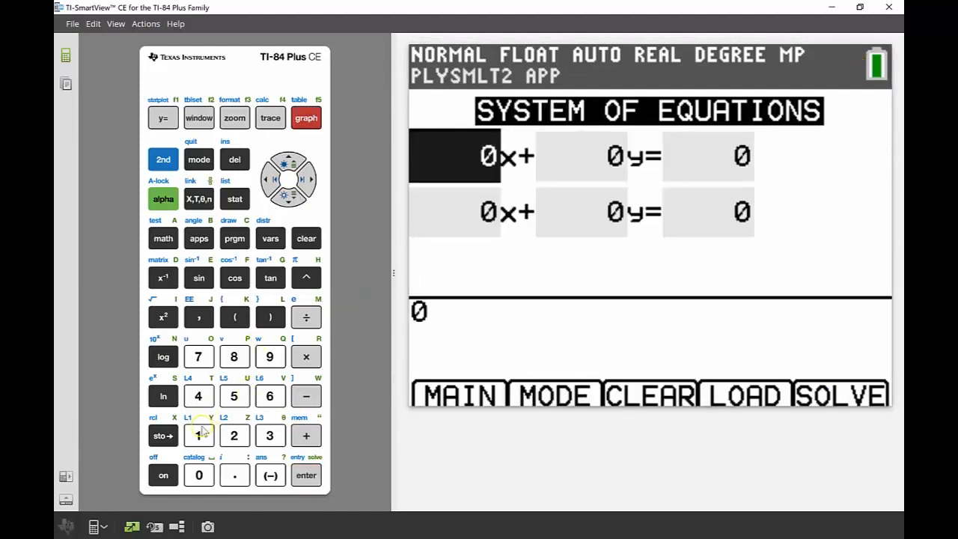
left_click(198, 434)
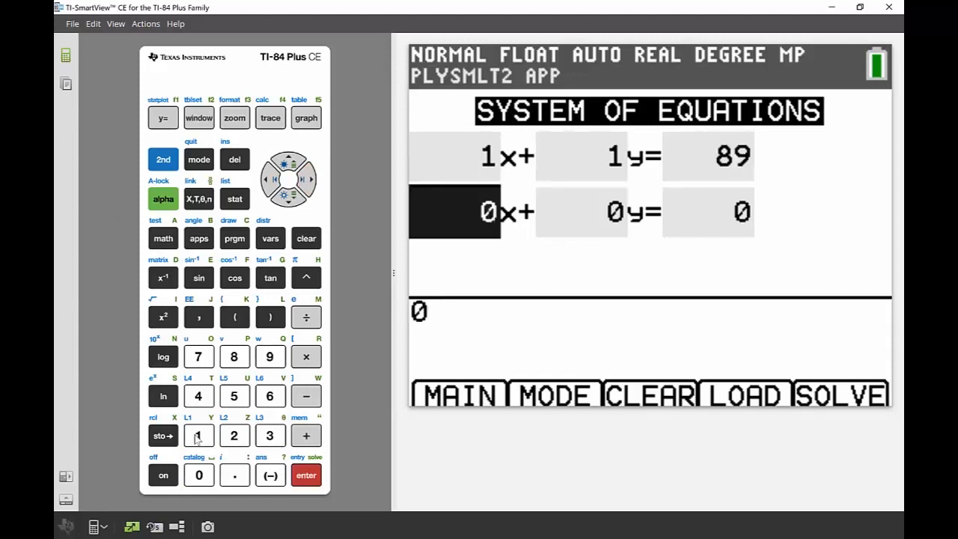
left_click(197, 434)
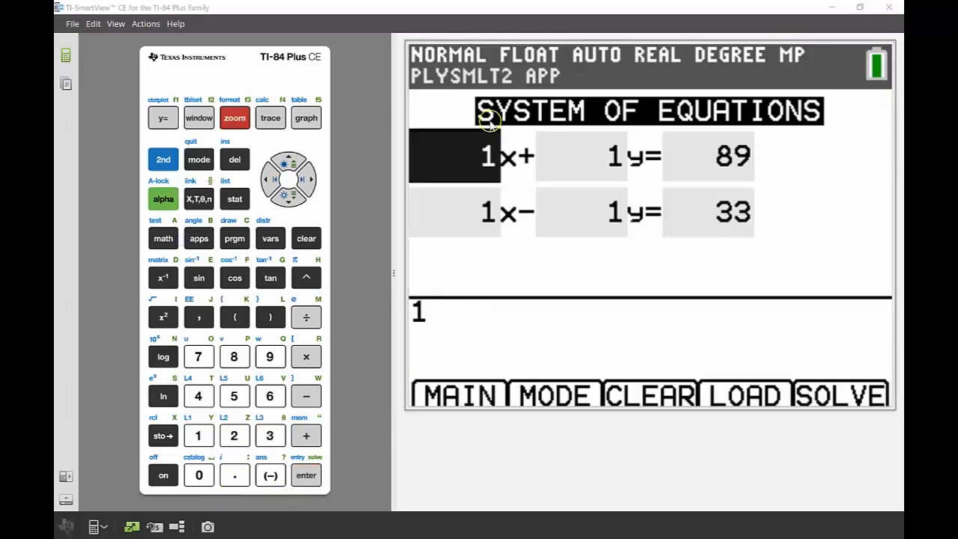
- Resize to 3 equations, 3 unknowns and enter x+2y+z=3, 2x−y+z=13, 4x+3y−2z=4
left_click(306, 117)
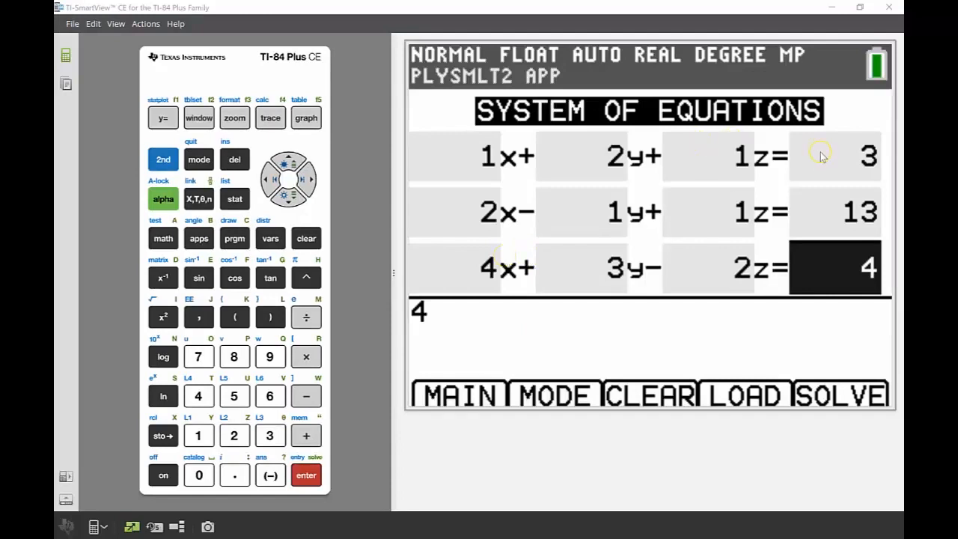
mouse_move(666, 302)
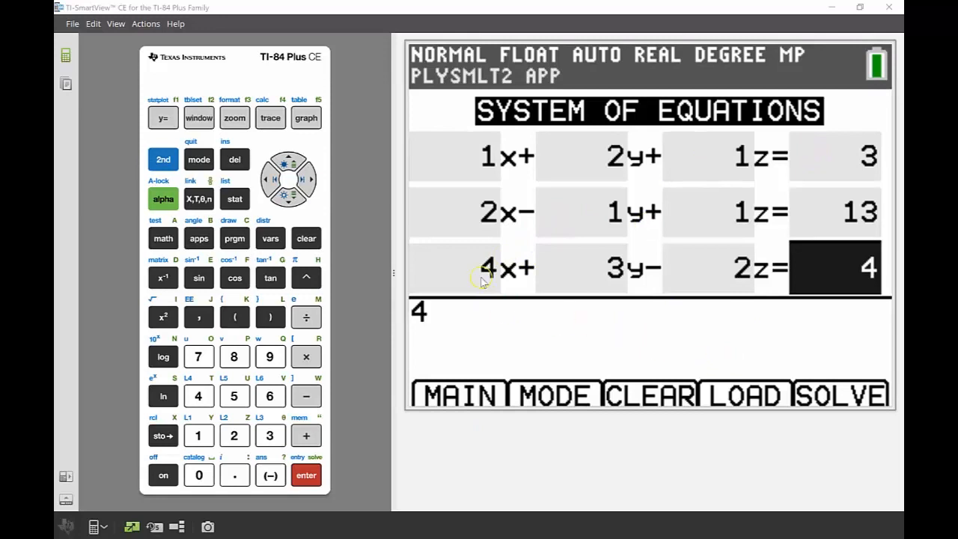
mouse_move(306, 116)
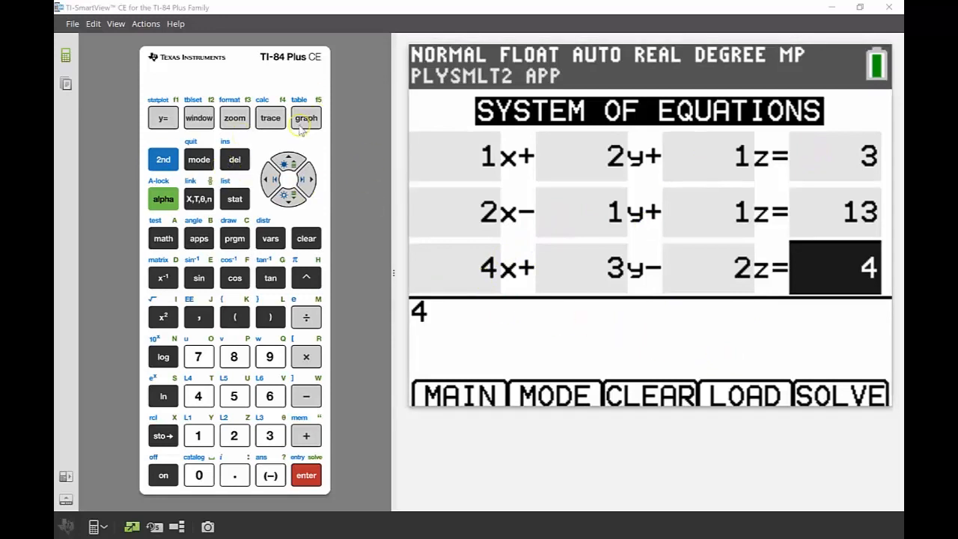
- Solve the system to display x = 4, y = -2, z = 3
left_click(305, 117)
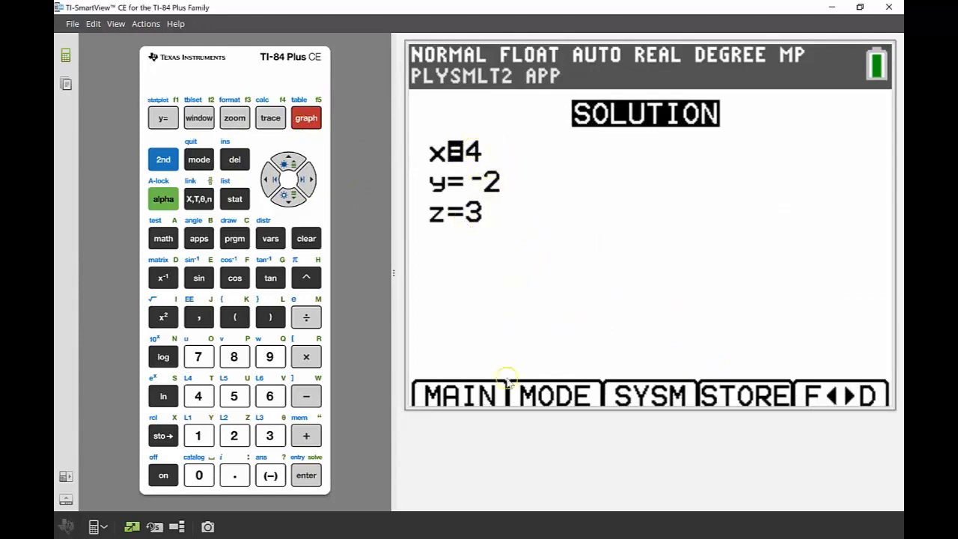
mouse_move(433, 201)
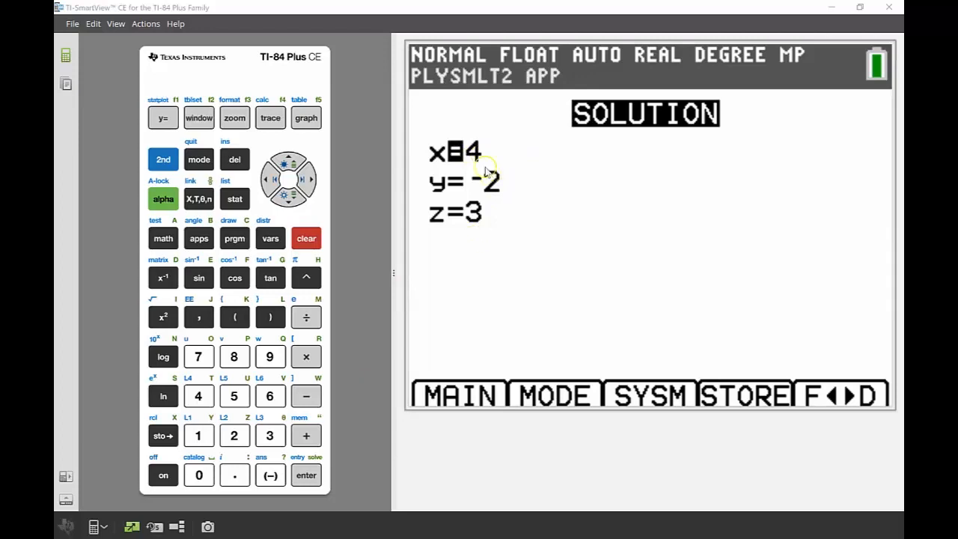
mouse_move(367, 327)
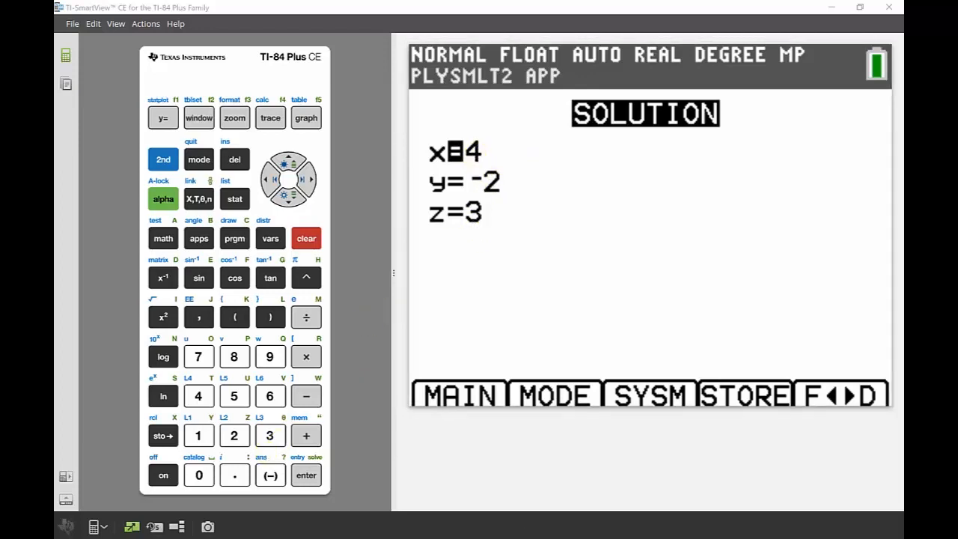
mouse_move(122, 397)
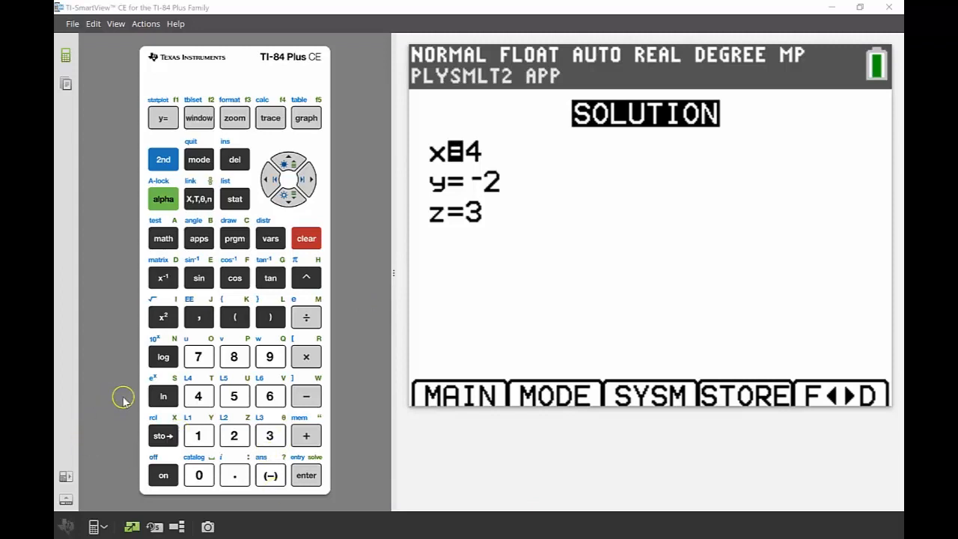